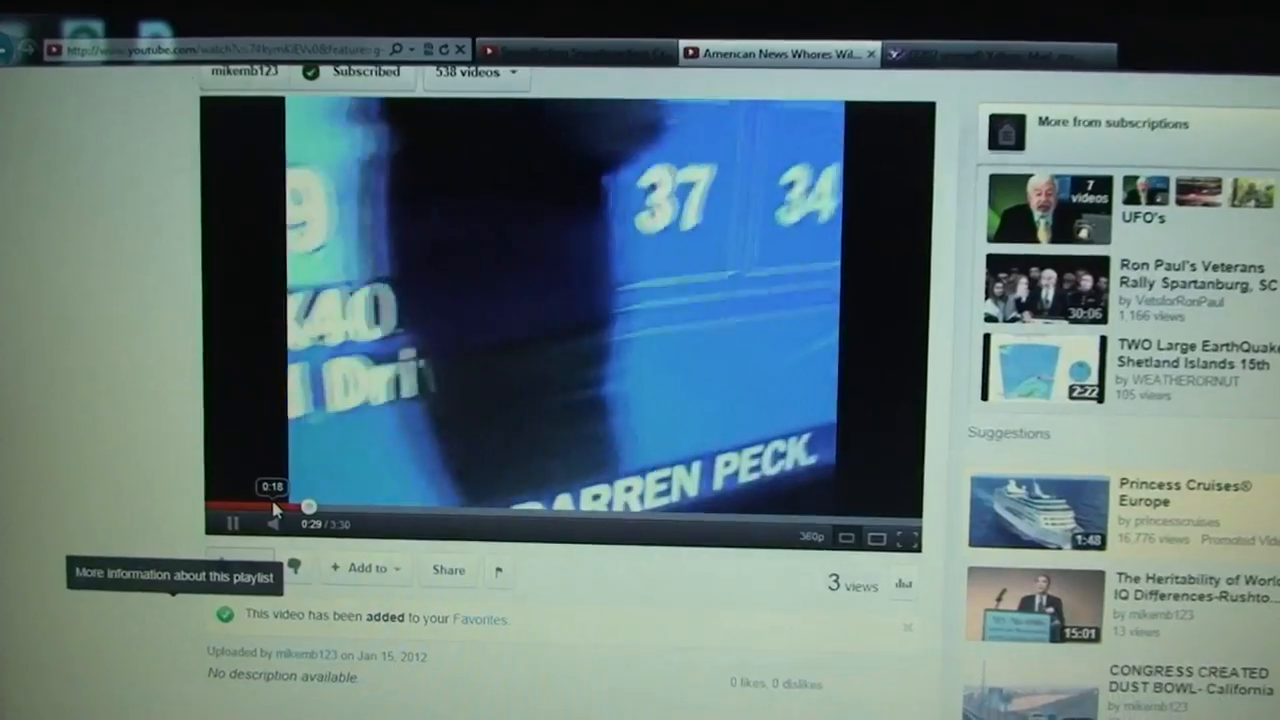
{"action": "scroll", "scroll_direction": "down", "scroll_amount": 3}
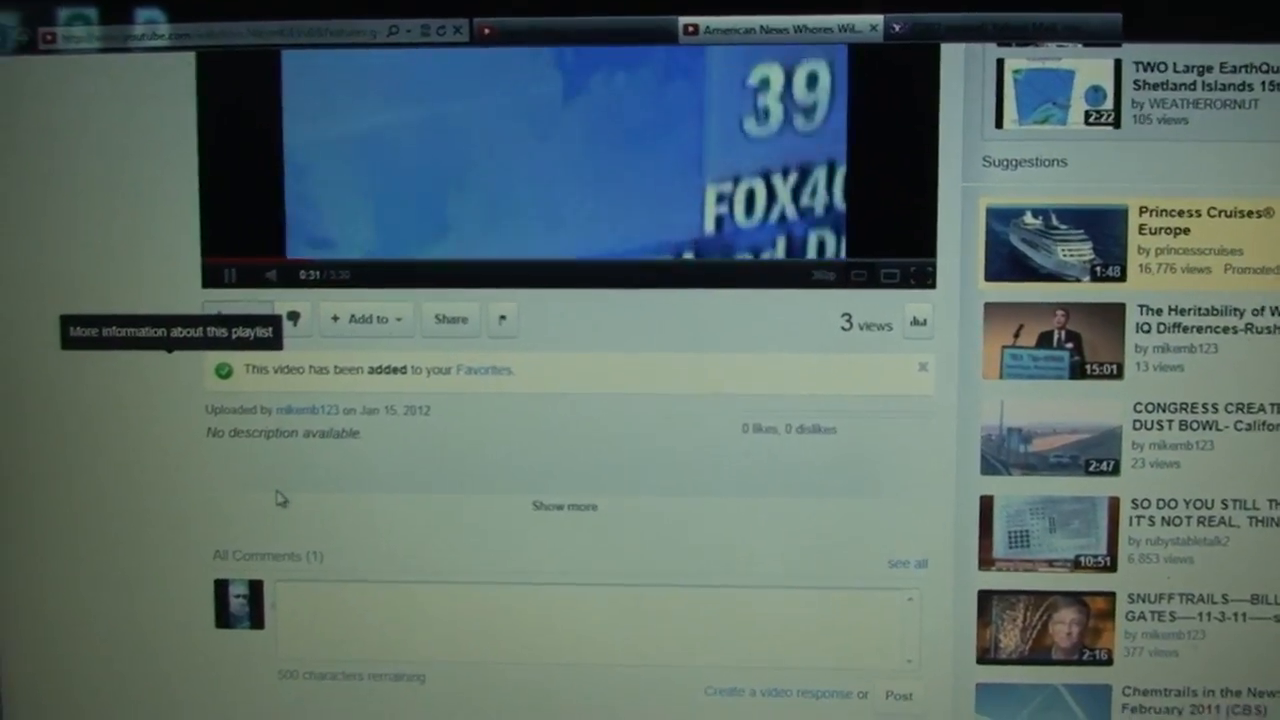
{"action": "scroll", "scroll_direction": "down", "scroll_amount": 3}
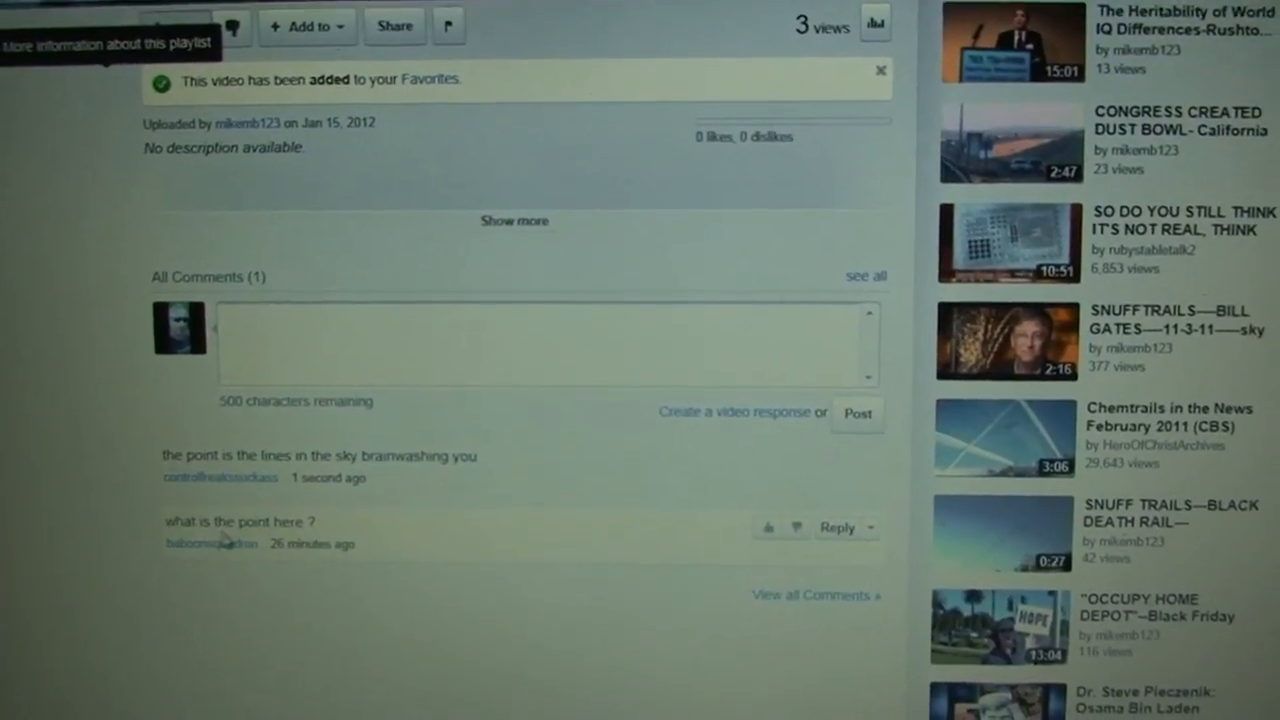
{"action": "scroll", "scroll_direction": "down", "scroll_amount": 3}
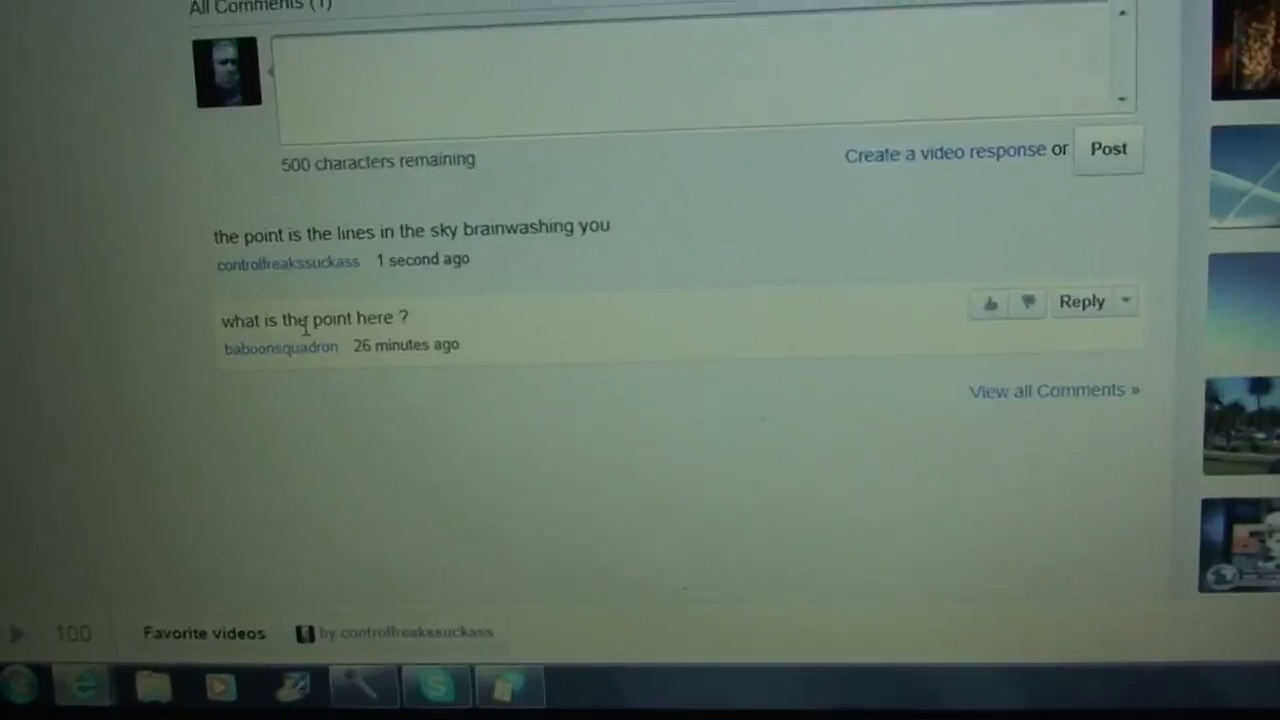